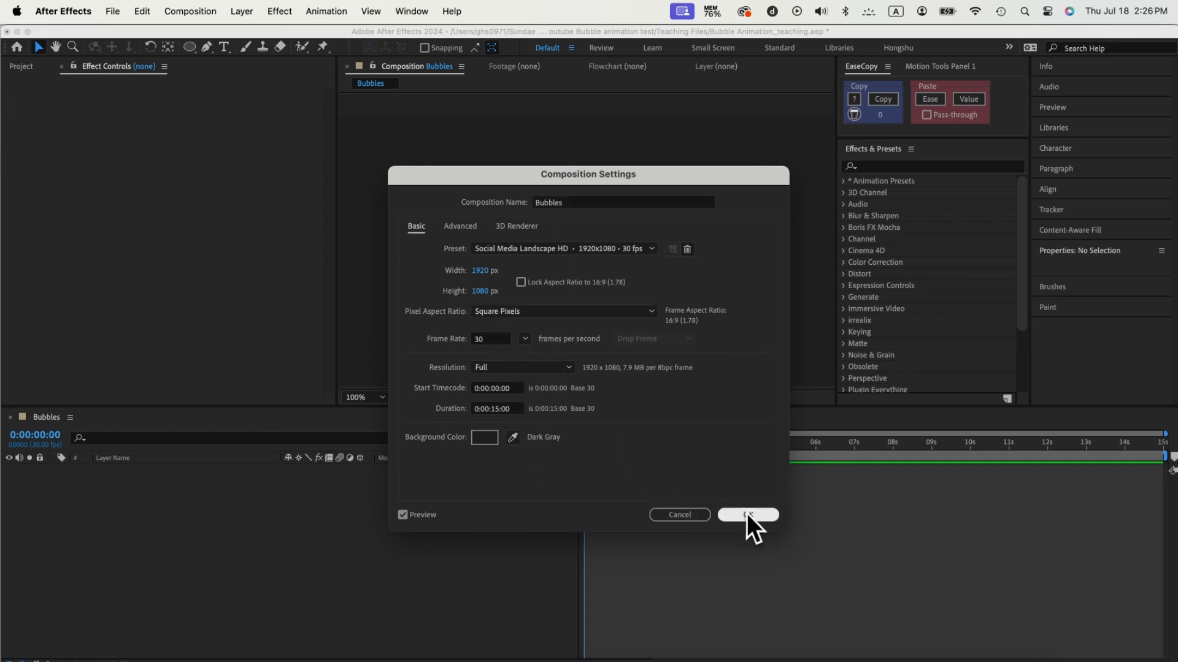
# Create the 1920x1080 Bubbles composition and fill the circle with a grey-to-white radial gradient.
pyautogui.click(748, 514)
pyautogui.write('1')
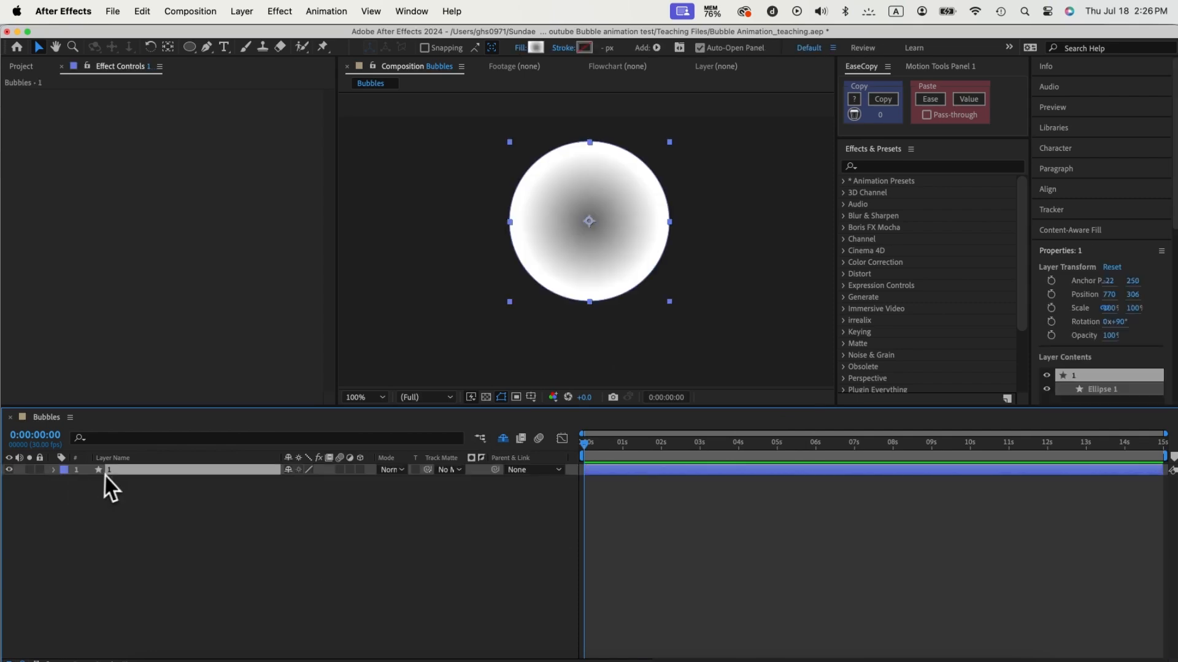
pyautogui.click(536, 48)
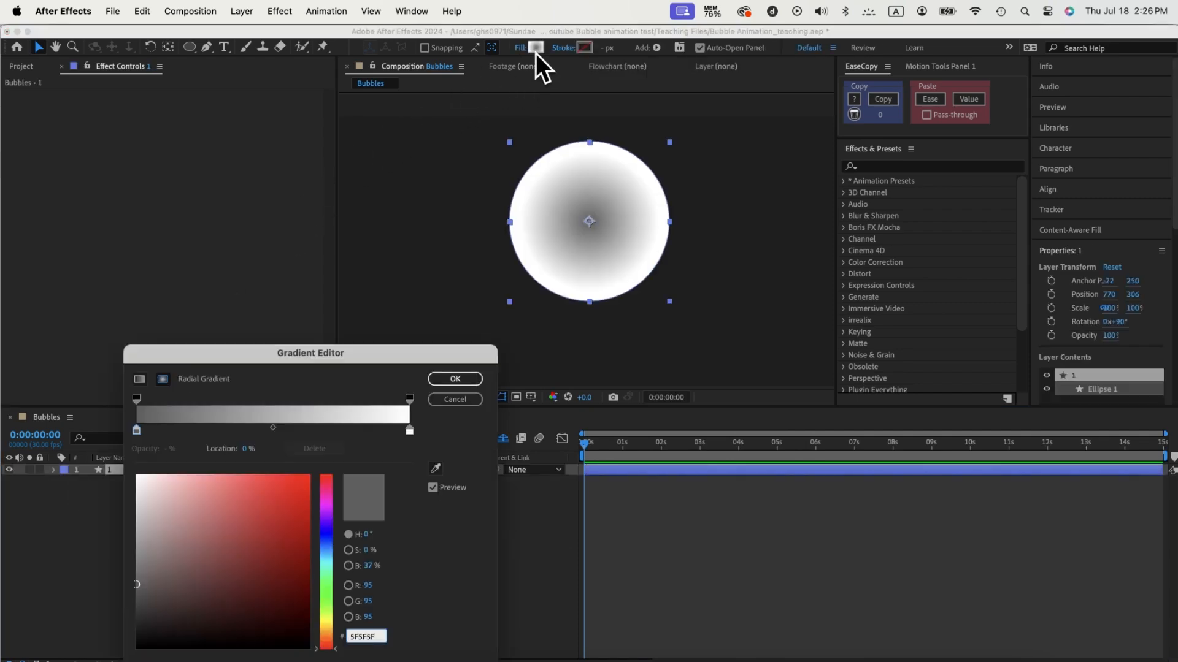
pyautogui.moveTo(310, 354); pyautogui.dragTo(295, 310)
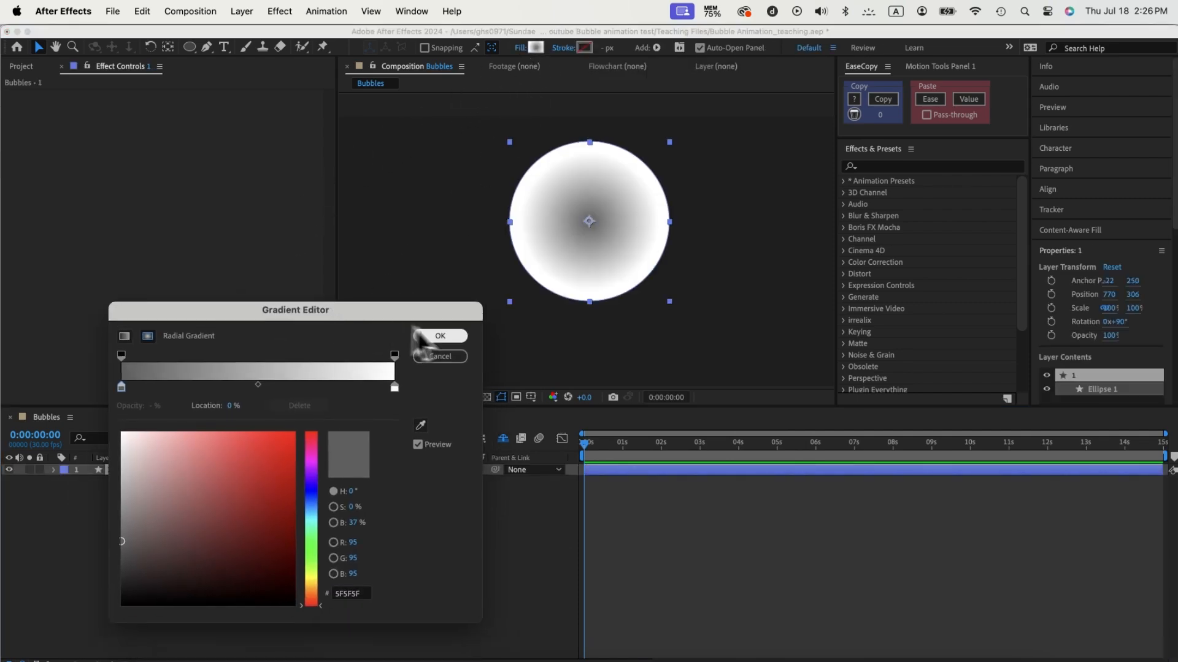
pyautogui.click(439, 335)
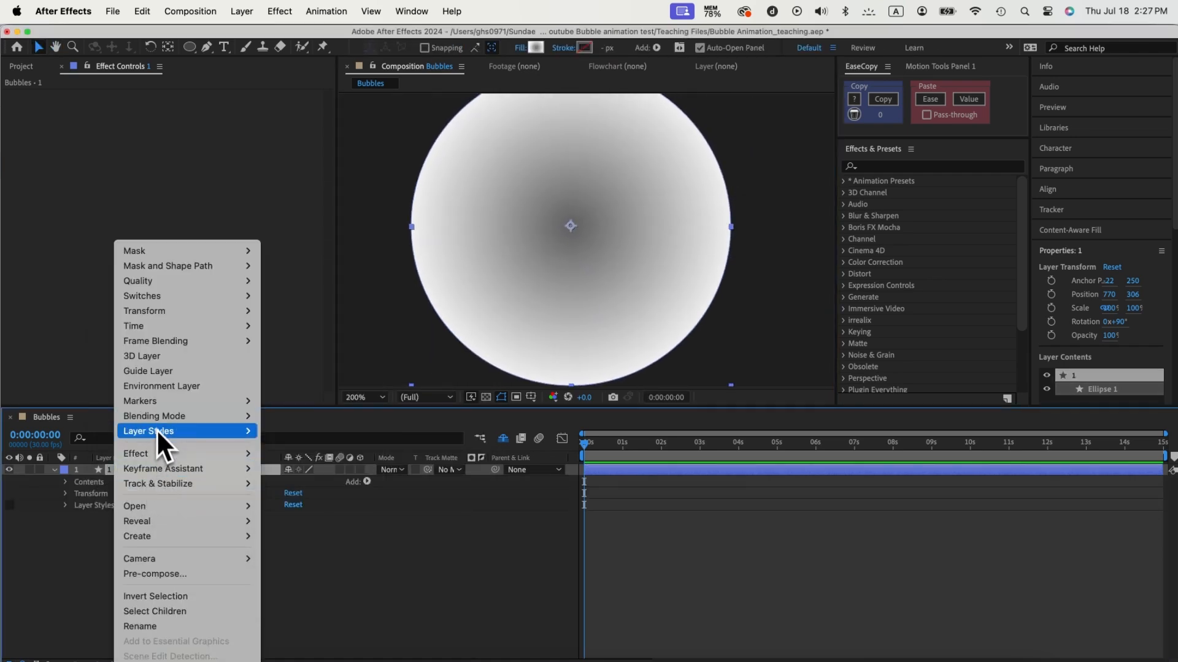
pyautogui.moveTo(288, 527)
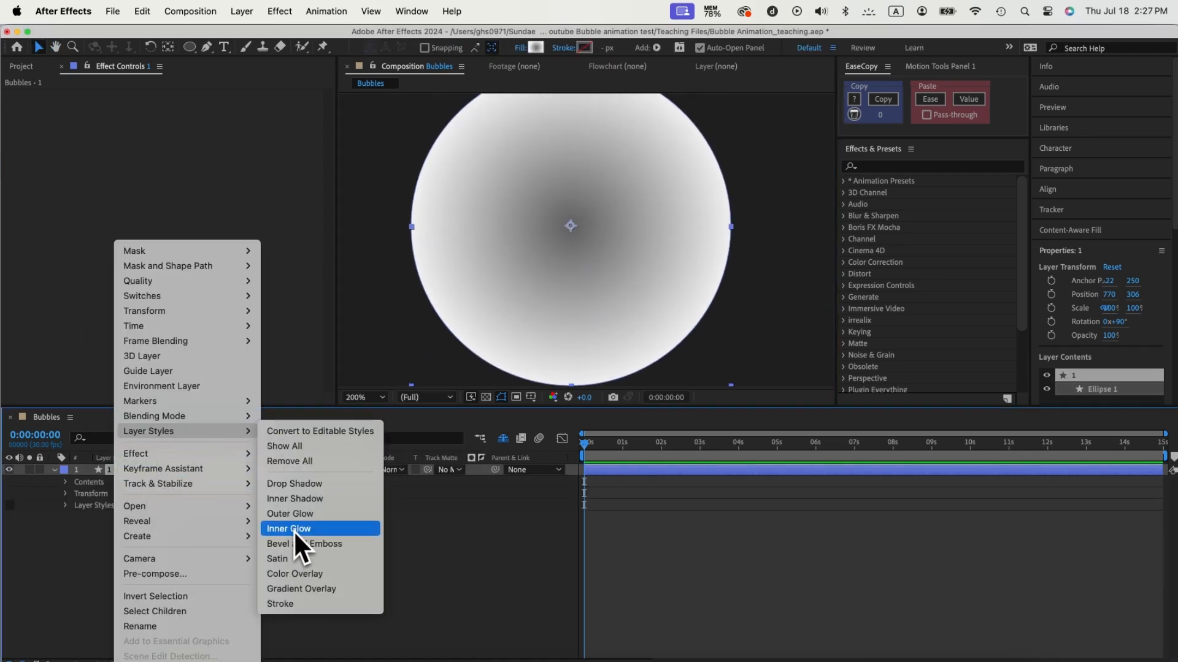
pyautogui.moveTo(304, 544)
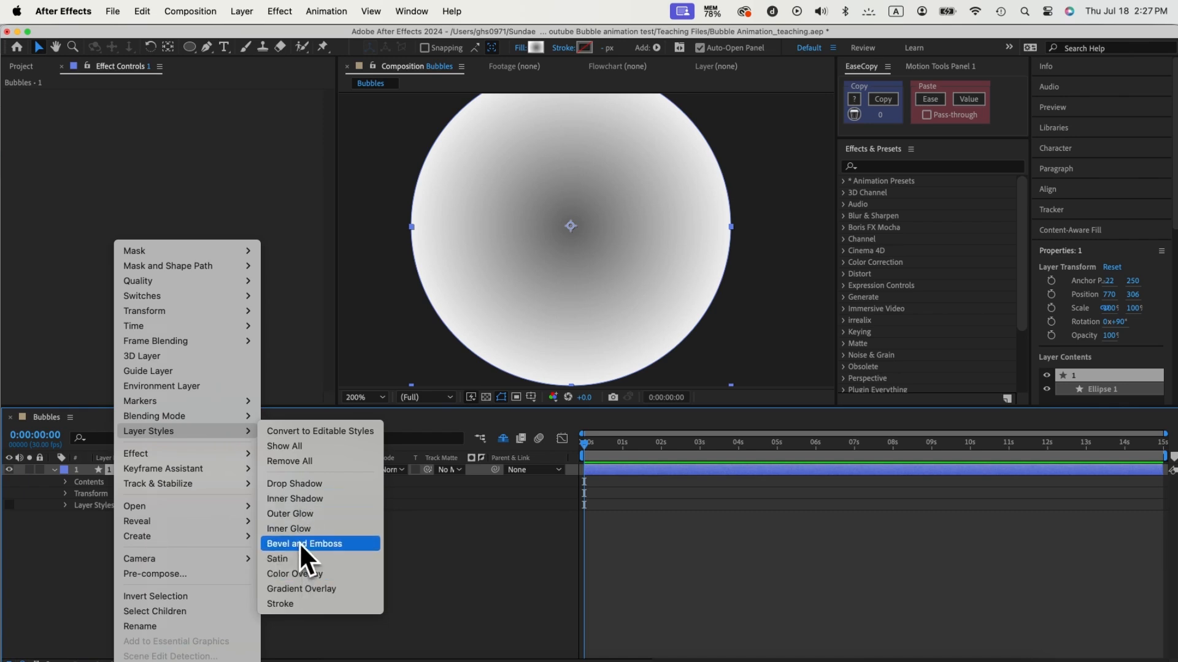
# Apply Bevel and Emboss to the circle with a black highlight at 1% opacity.
pyautogui.click(304, 543)
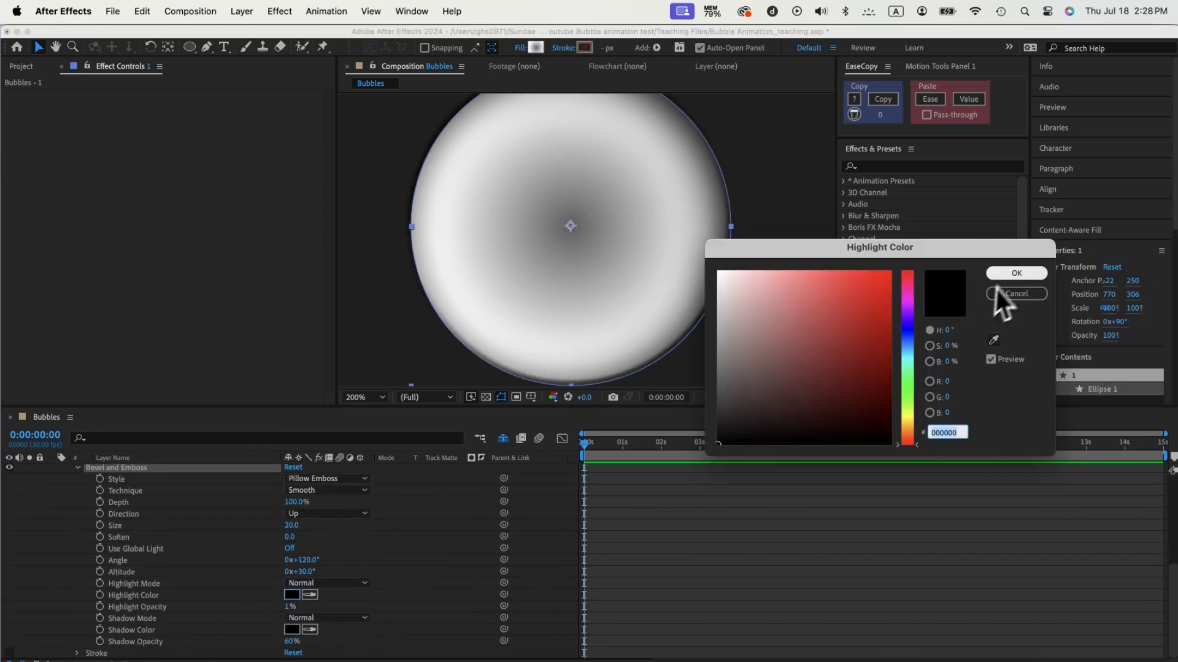
pyautogui.click(1015, 293)
pyautogui.write('turbu')
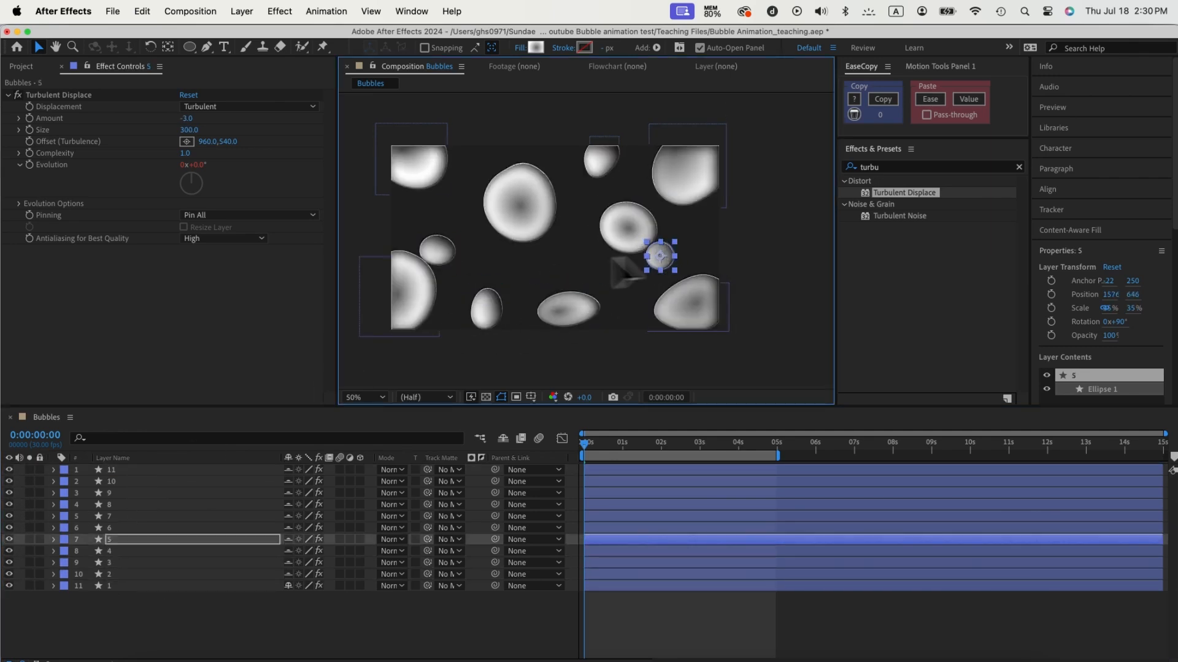
# Duplicate and scatter the bubble layers, warping them with Turbulent Displace.
pyautogui.click(240, 11)
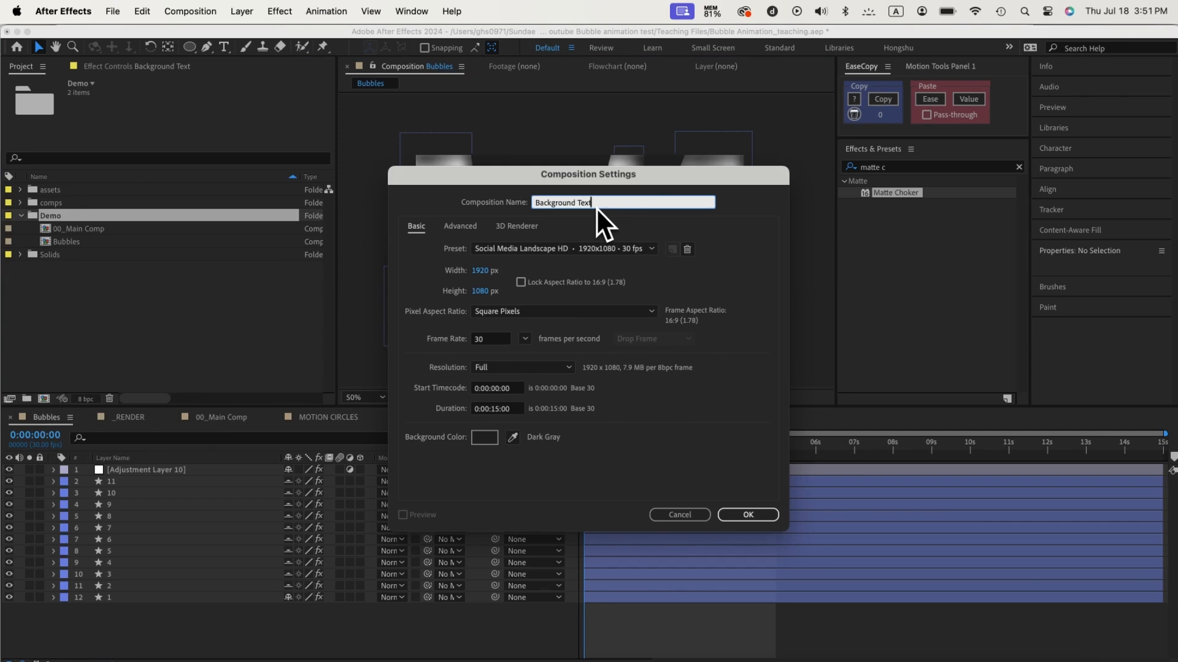
# Create the Background Text composition and give the title a light-blue-to-white Gradient Ramp.
pyautogui.click(749, 514)
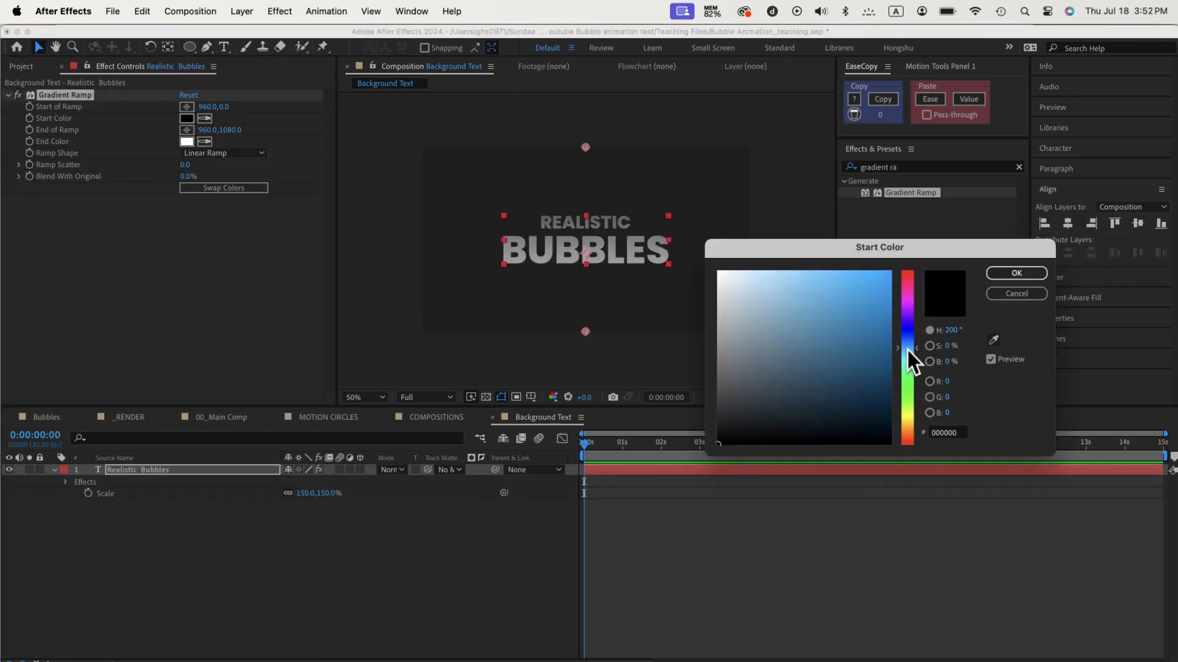
pyautogui.click(1016, 272)
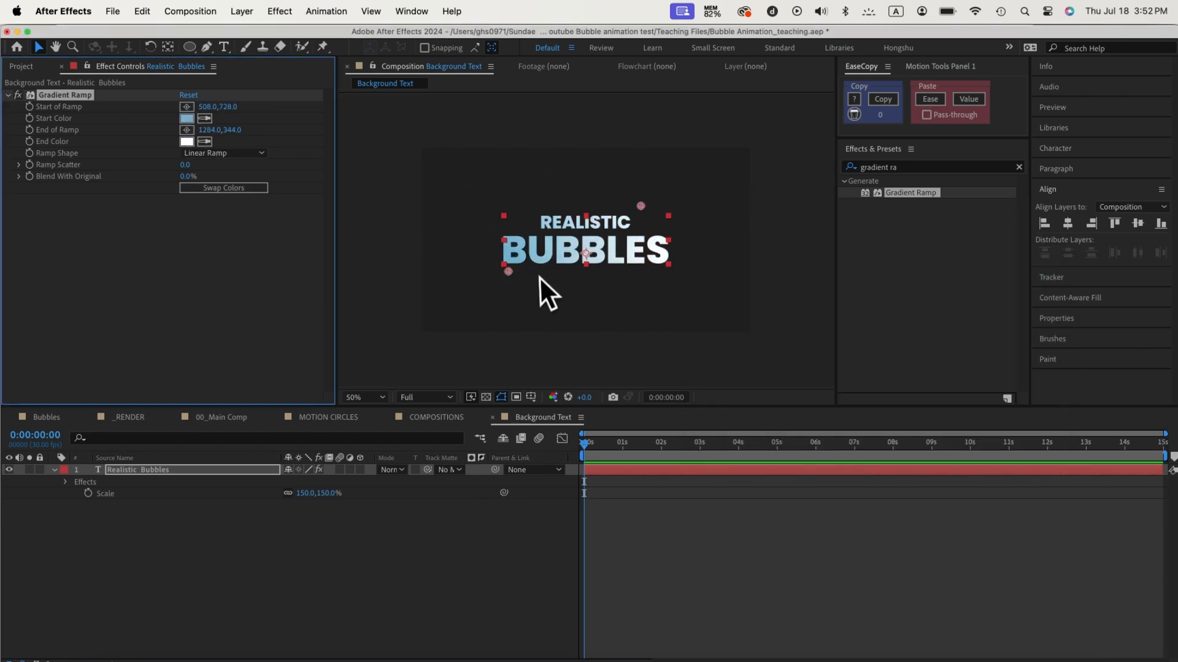
pyautogui.click(41, 400)
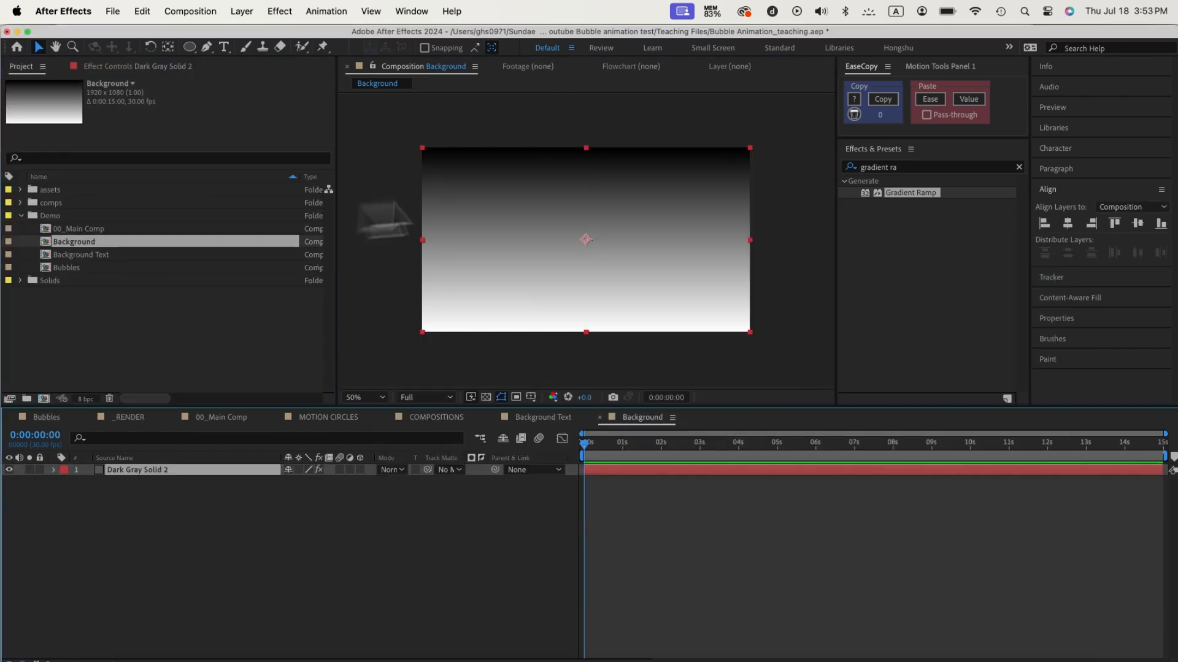
# Build the Background gradient solid and drop the precomps into 00_Main Comp's timeline.
pyautogui.click(186, 142)
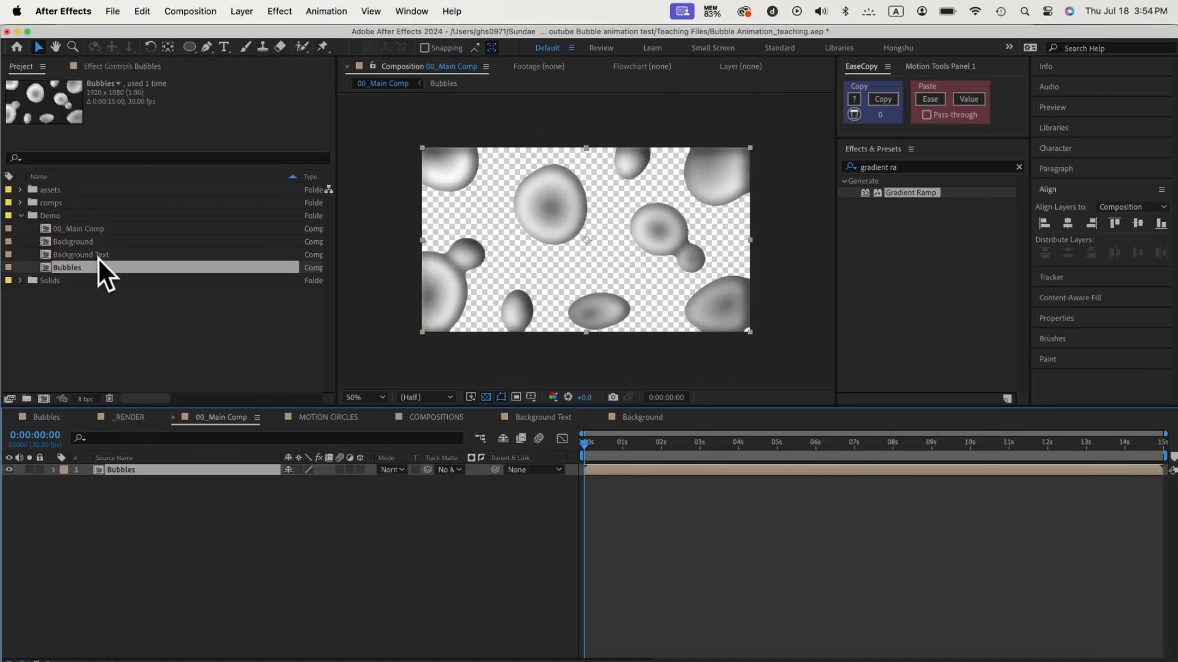
pyautogui.moveTo(81, 255); pyautogui.dragTo(149, 480)
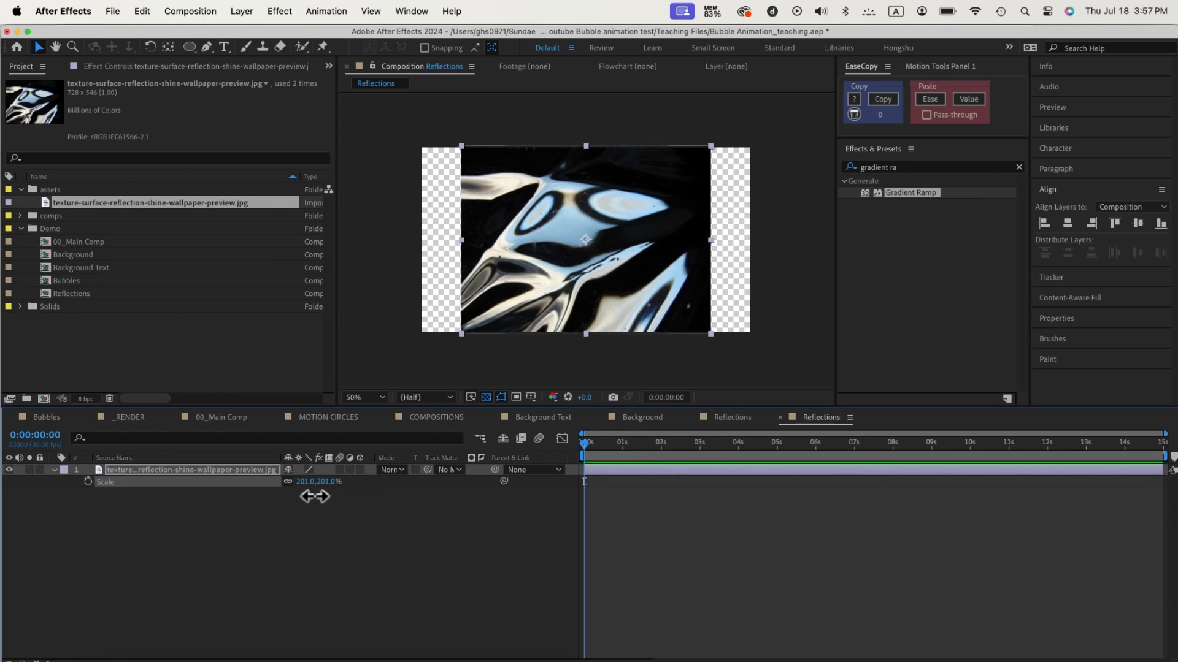
# Create the Reflections composition with the imported texture scaled to about 201%.
pyautogui.write('motioncircles.com')
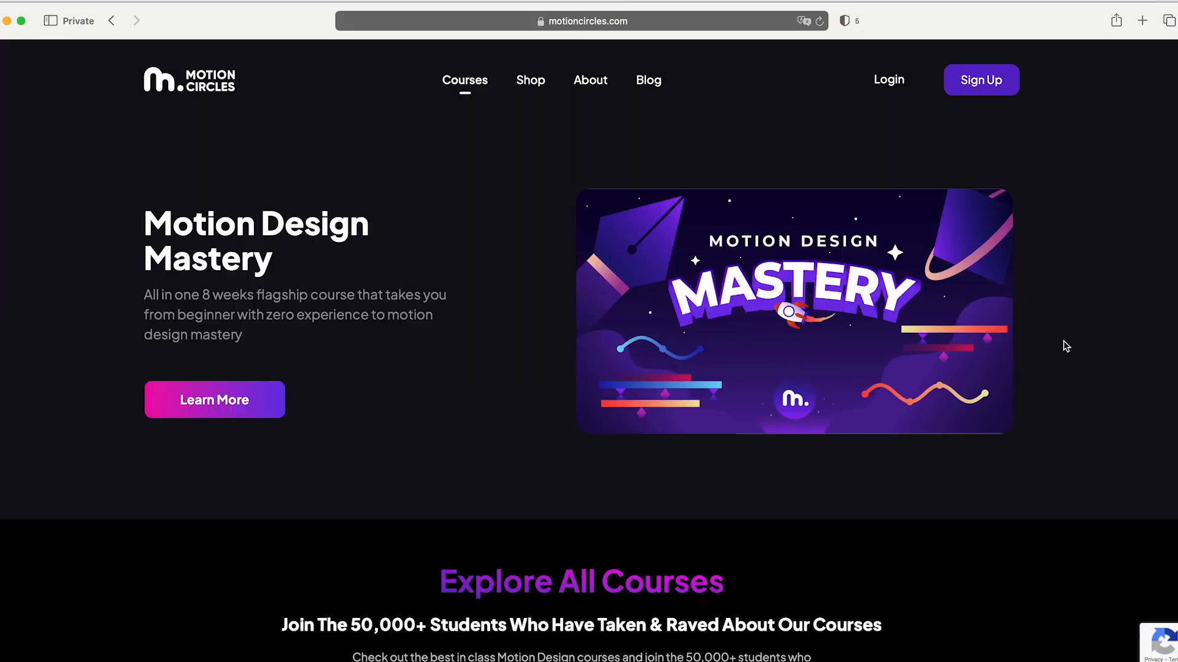
# Scroll the Motion Circles shop down to the All Project Files listing.
pyautogui.scroll(-3)
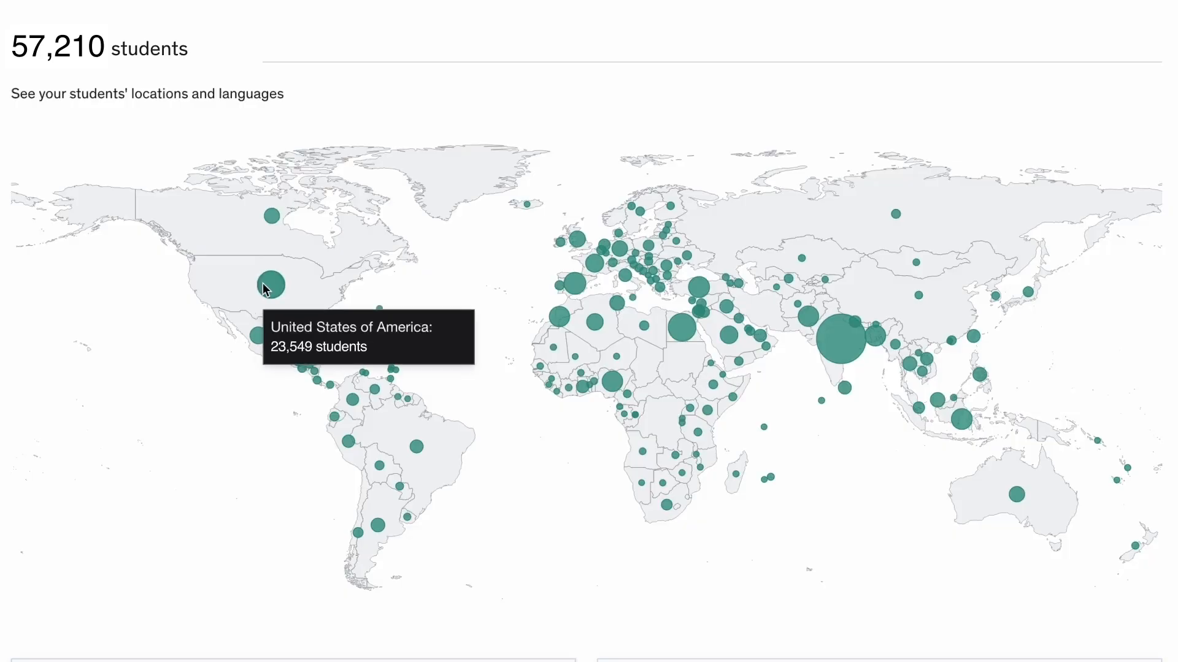
pyautogui.moveTo(579, 285)
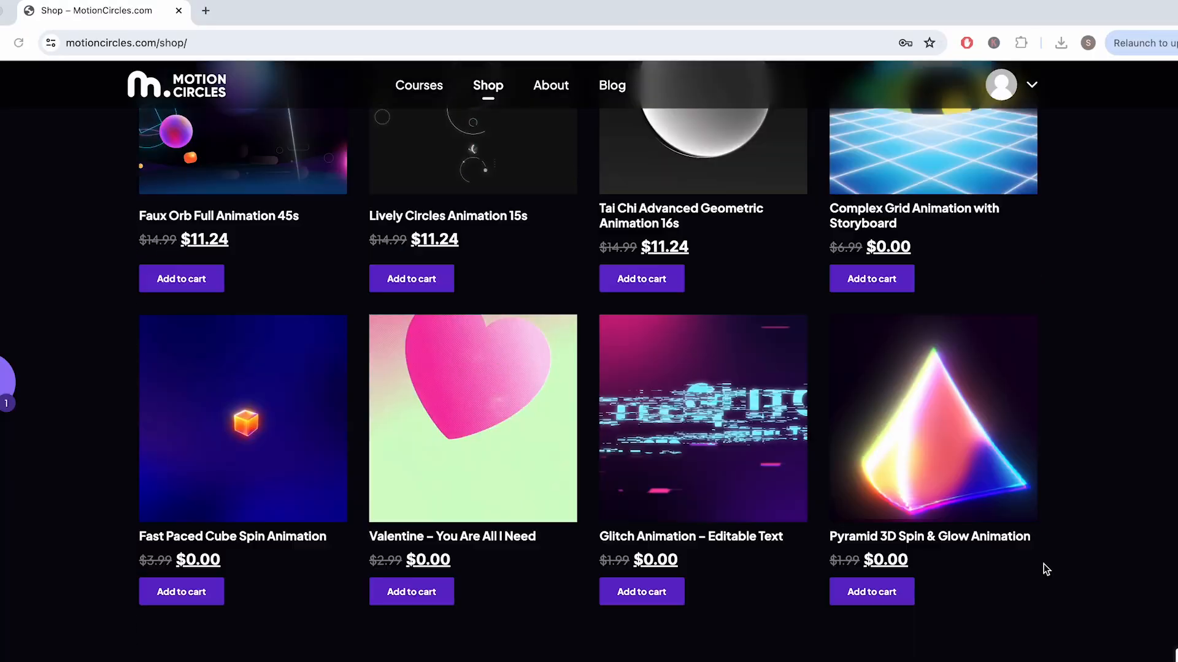
pyautogui.scroll(-3)
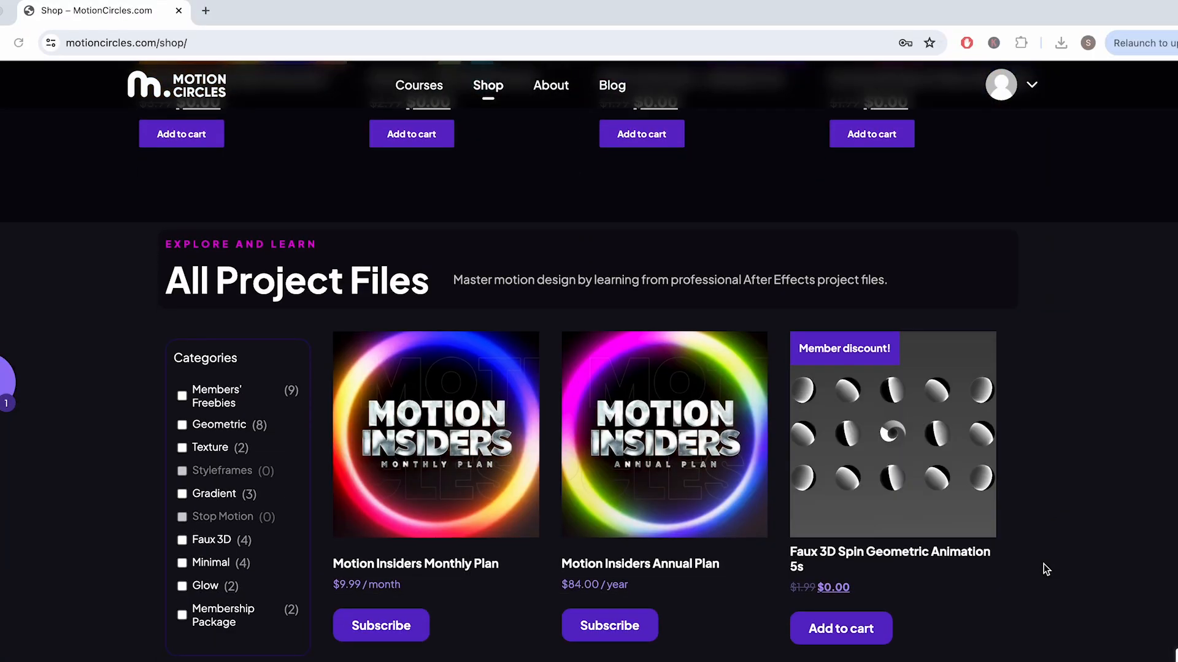
pyautogui.scroll(-3)
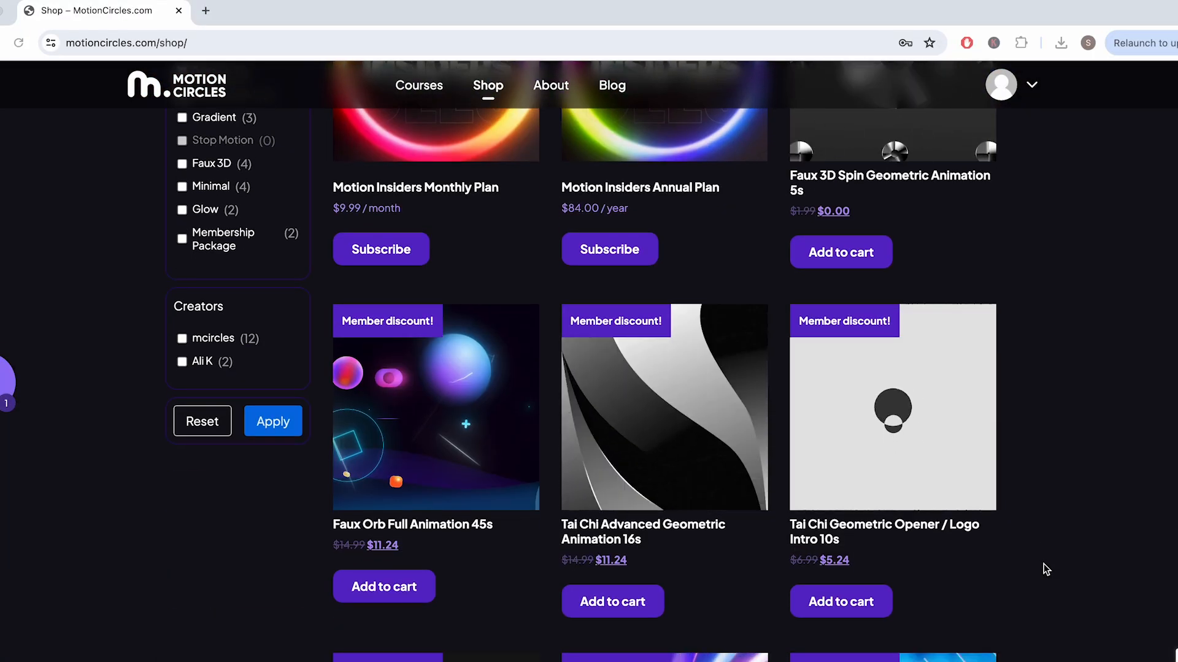
pyautogui.scroll(-3)
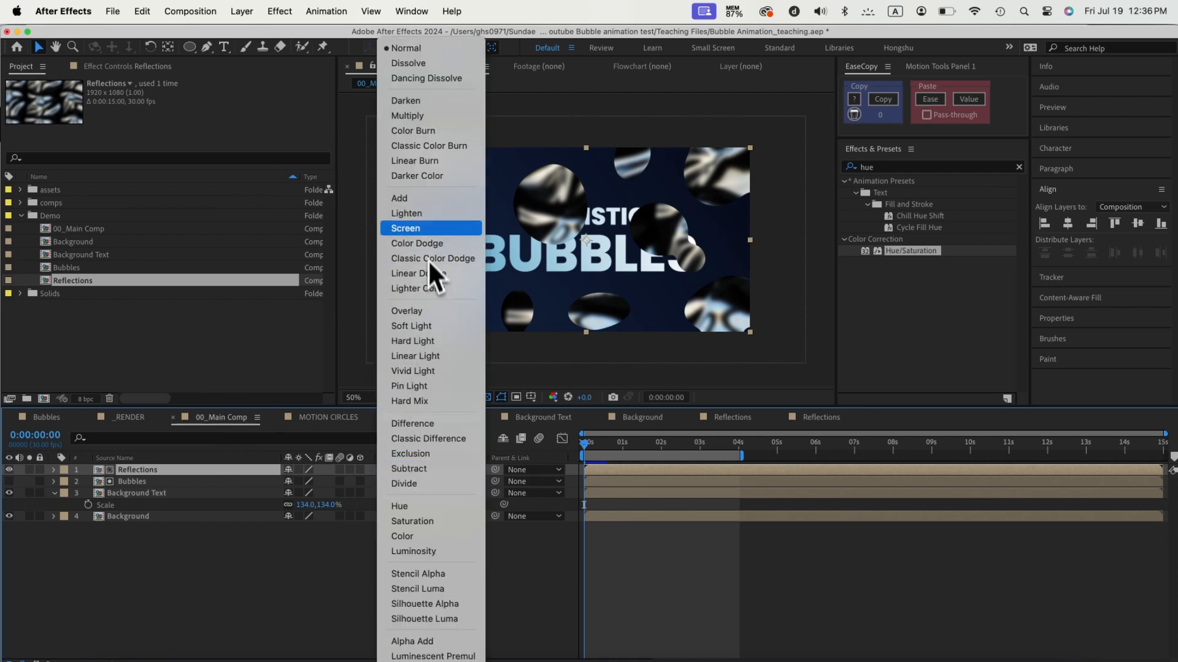
# Apply CC Blobbylize to the Reflections layer from the effects search.
pyautogui.click(404, 228)
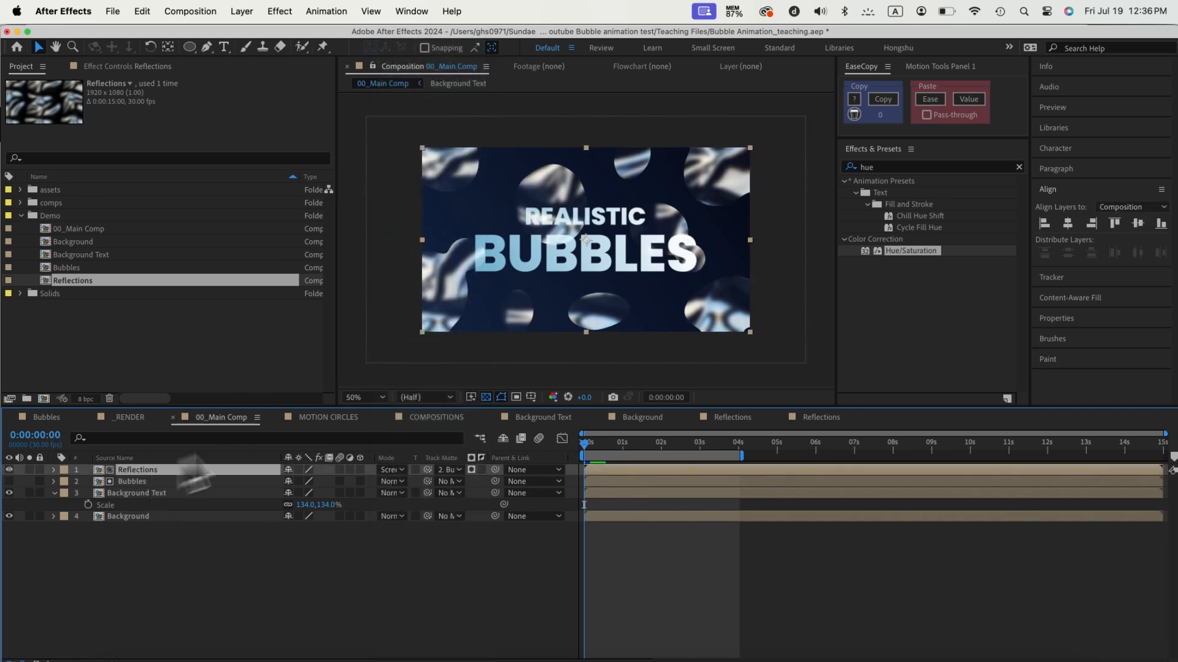
pyautogui.write('cc blob')
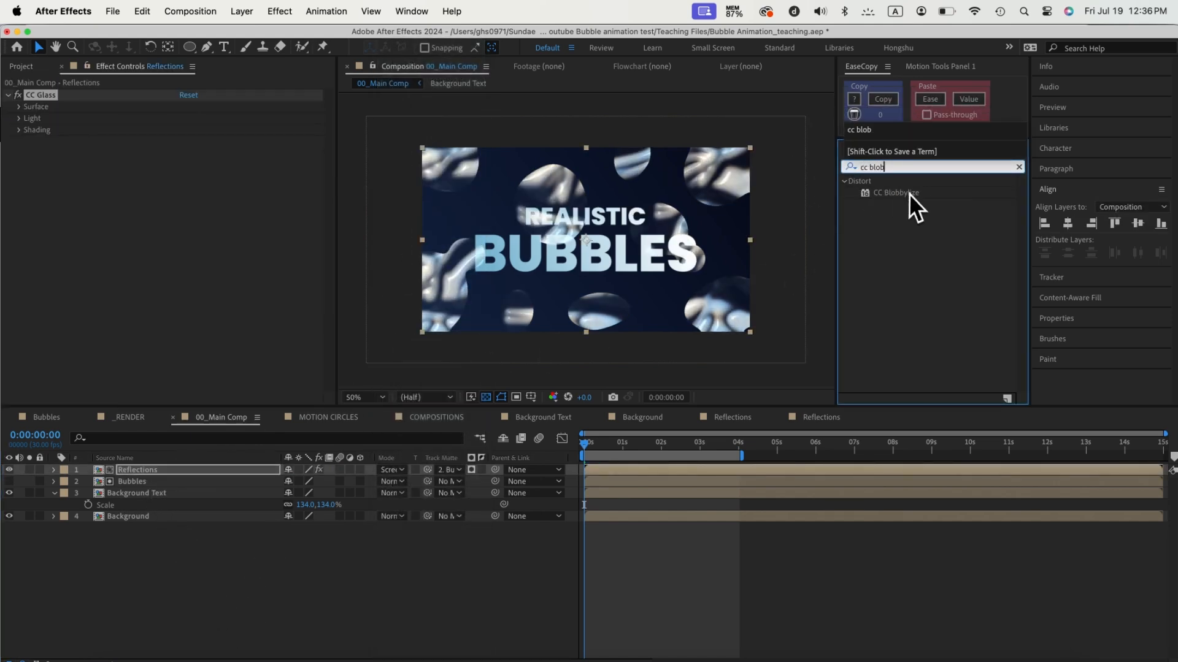
pyautogui.doubleClick(891, 192)
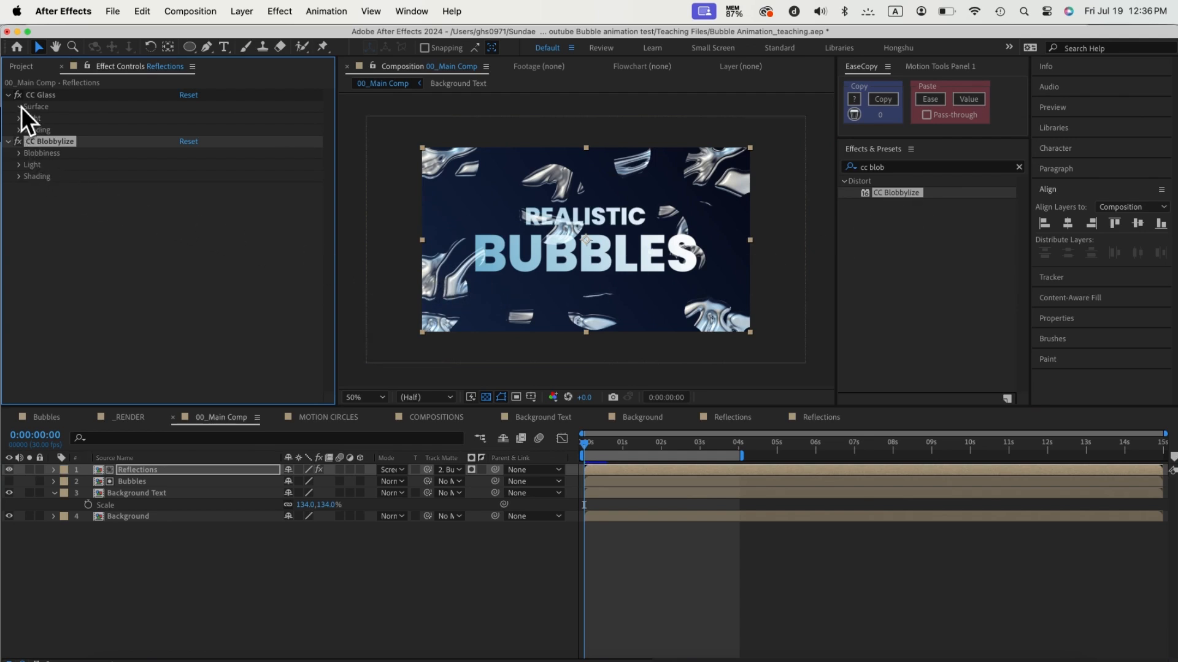
# Set CC Glass Height/Displacement to -50 and make Blobbylize use the bubbles' alpha.
pyautogui.click(214, 222)
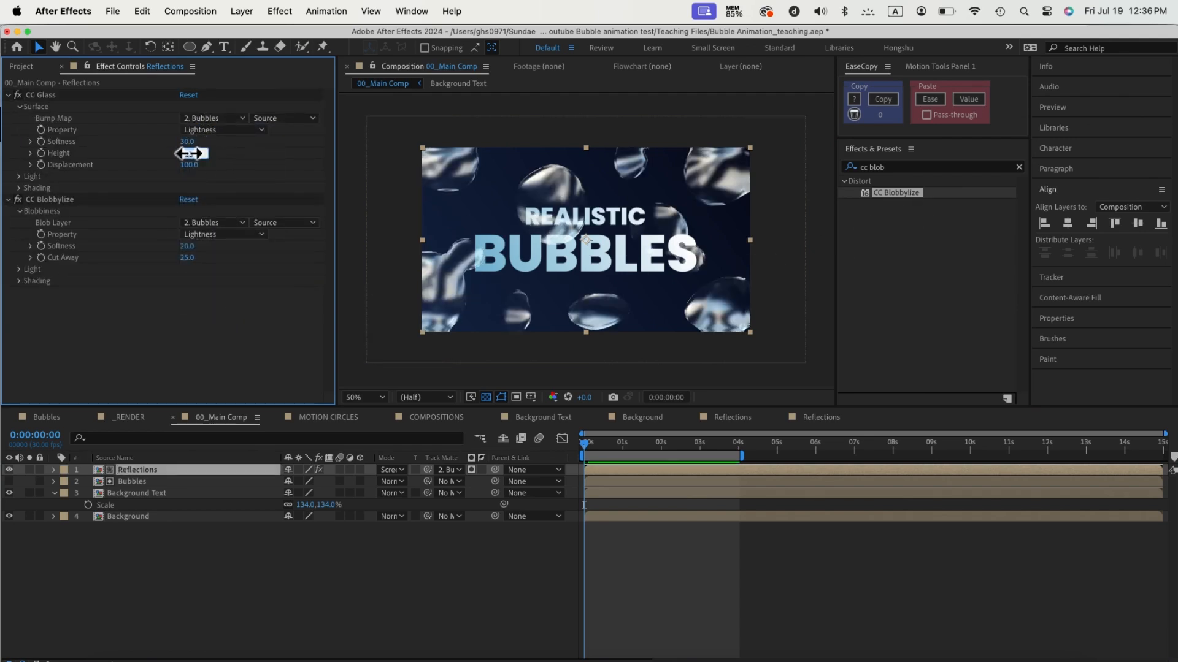
pyautogui.moveTo(187, 152); pyautogui.dragTo(188, 247)
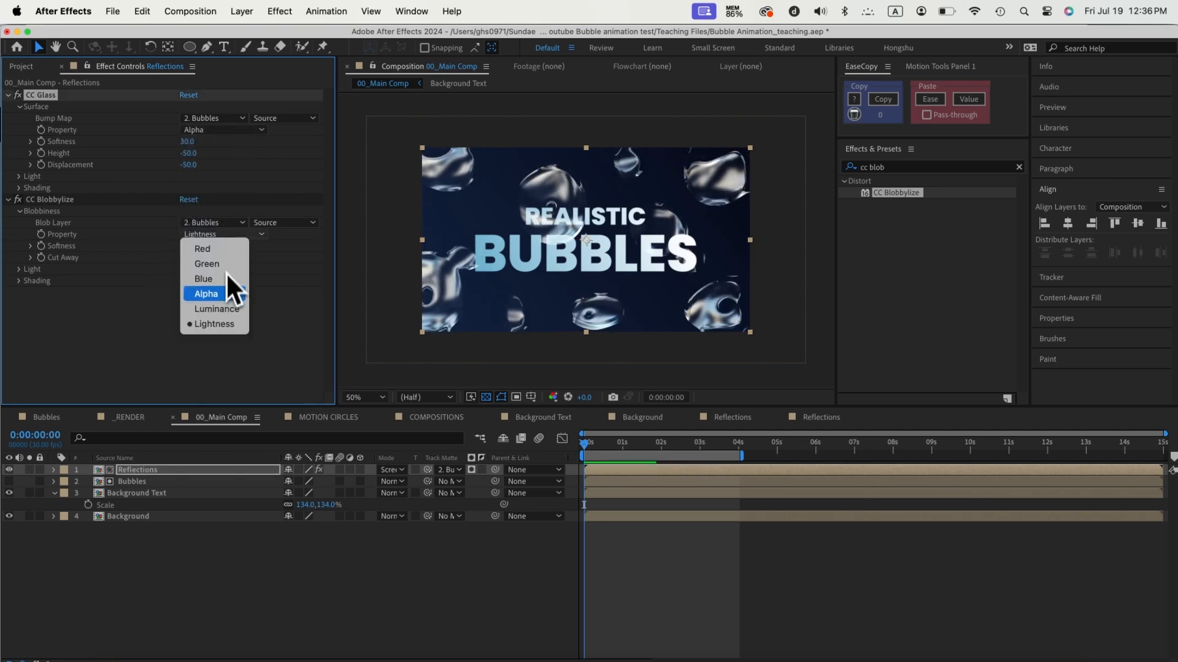
pyautogui.click(206, 294)
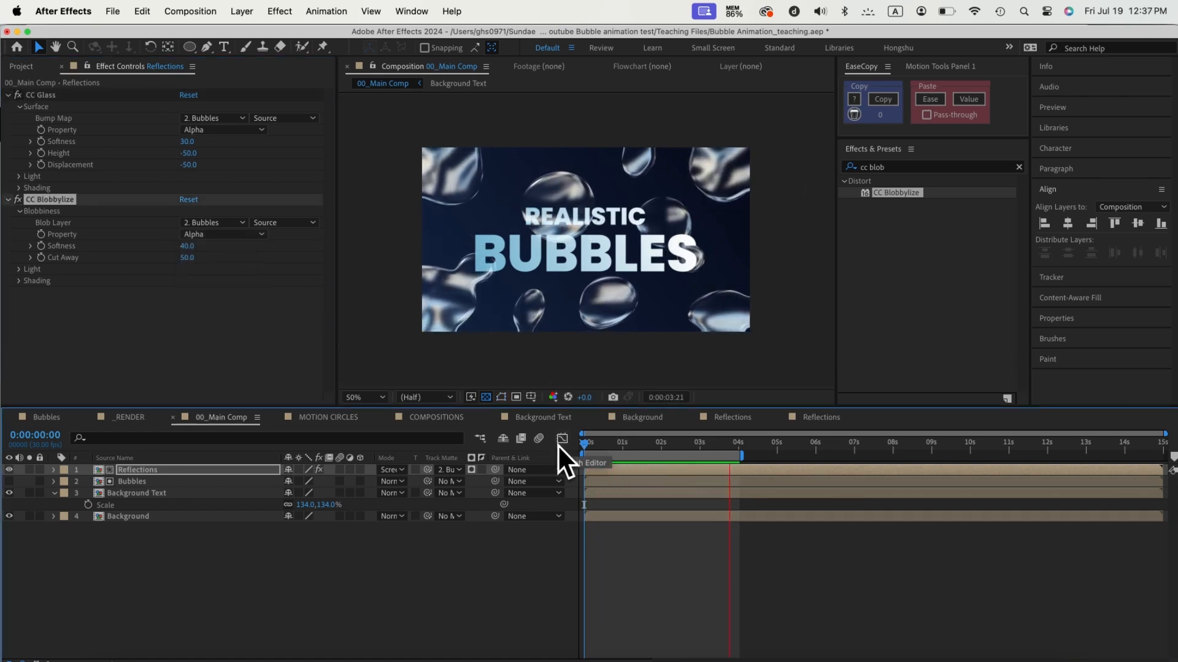
pyautogui.write('hu')
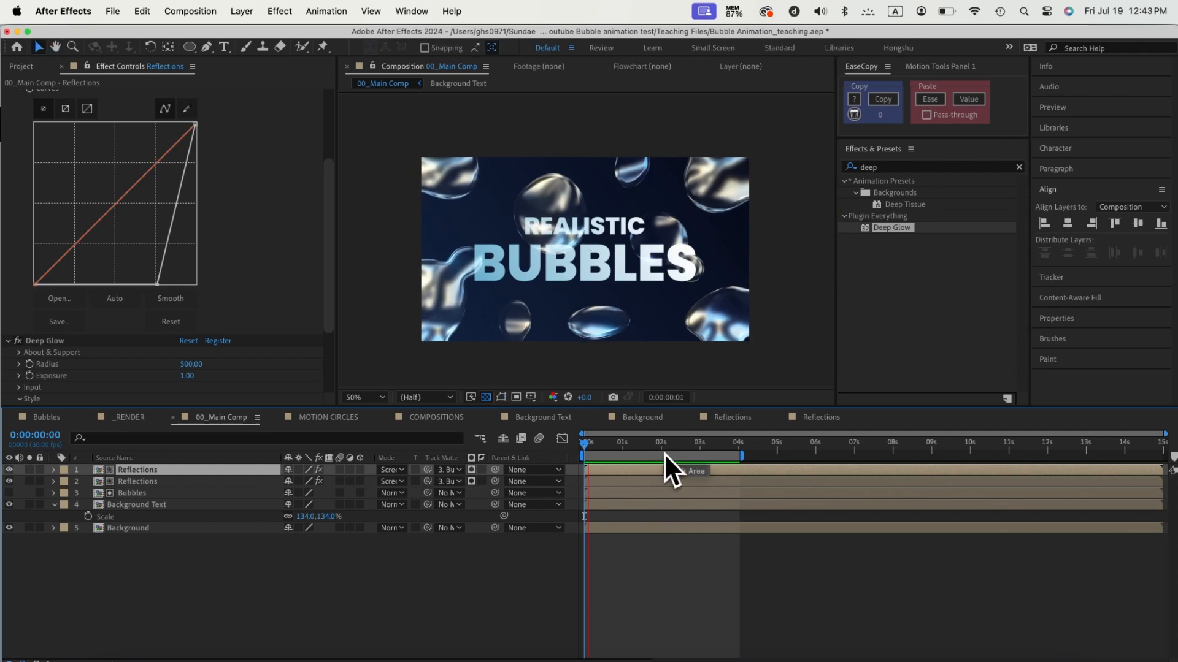
# Preview the duplicated Reflections layer with Curves and Deep Glow at an early frame.
pyautogui.click(672, 444)
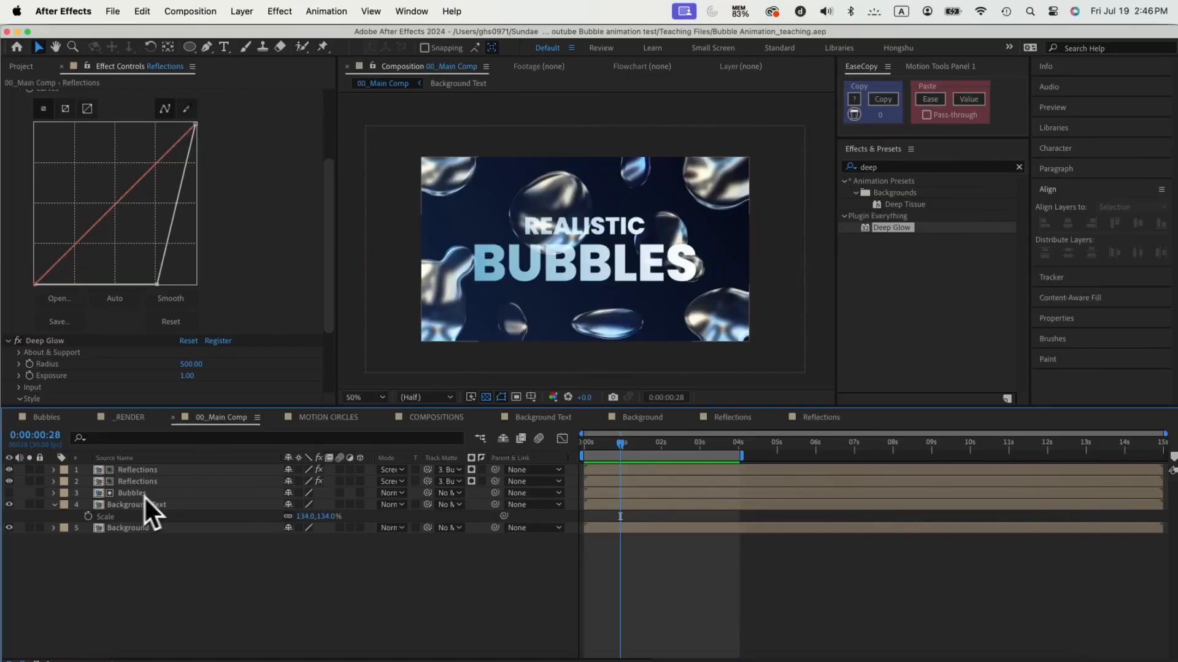
# Set Quick Chromatic Aberration Position 10 with a hue shift and copy it to all bubble layers.
pyautogui.click(584, 442)
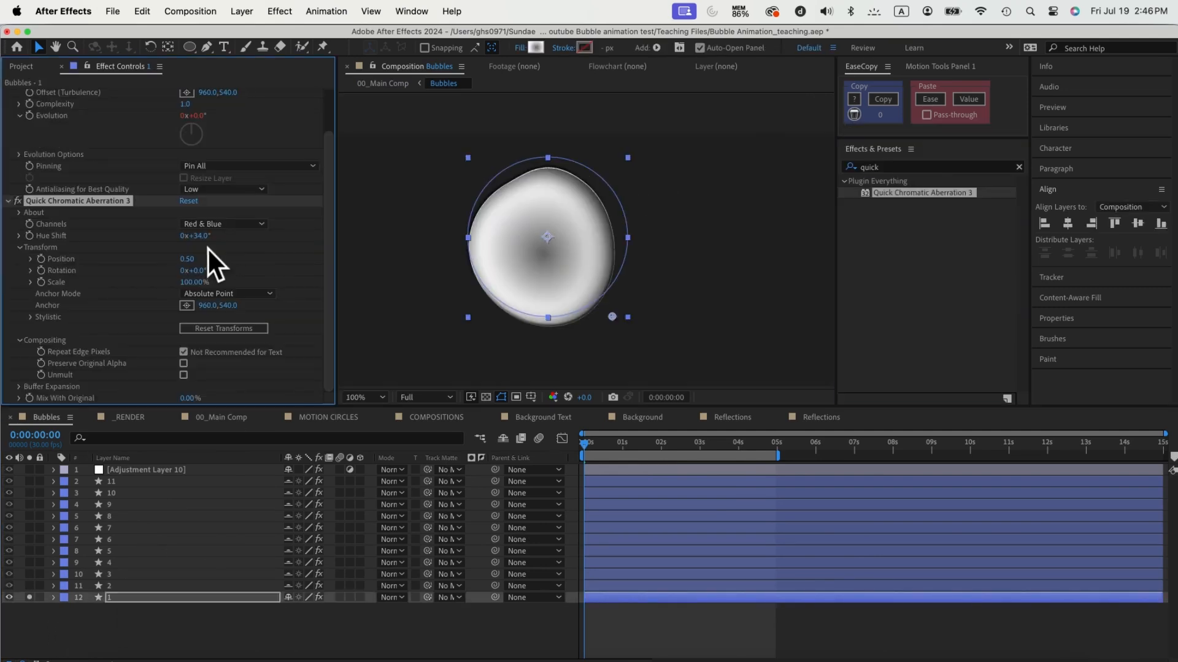
pyautogui.moveTo(187, 259); pyautogui.dragTo(195, 259)
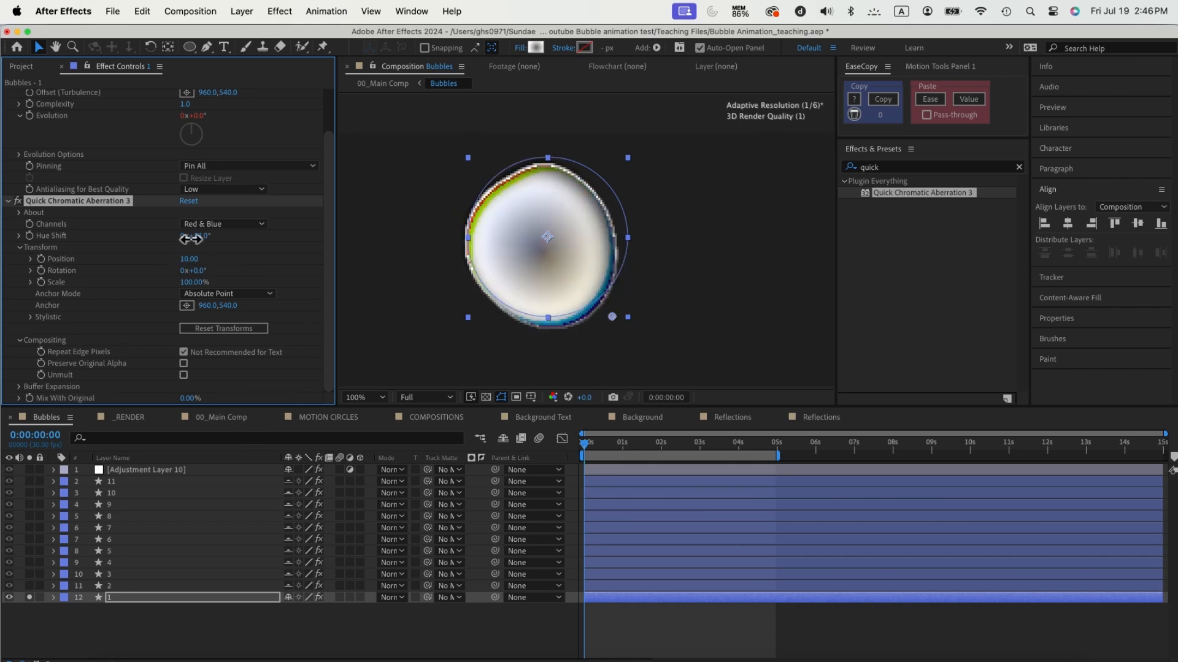
pyautogui.moveTo(191, 236); pyautogui.dragTo(210, 248)
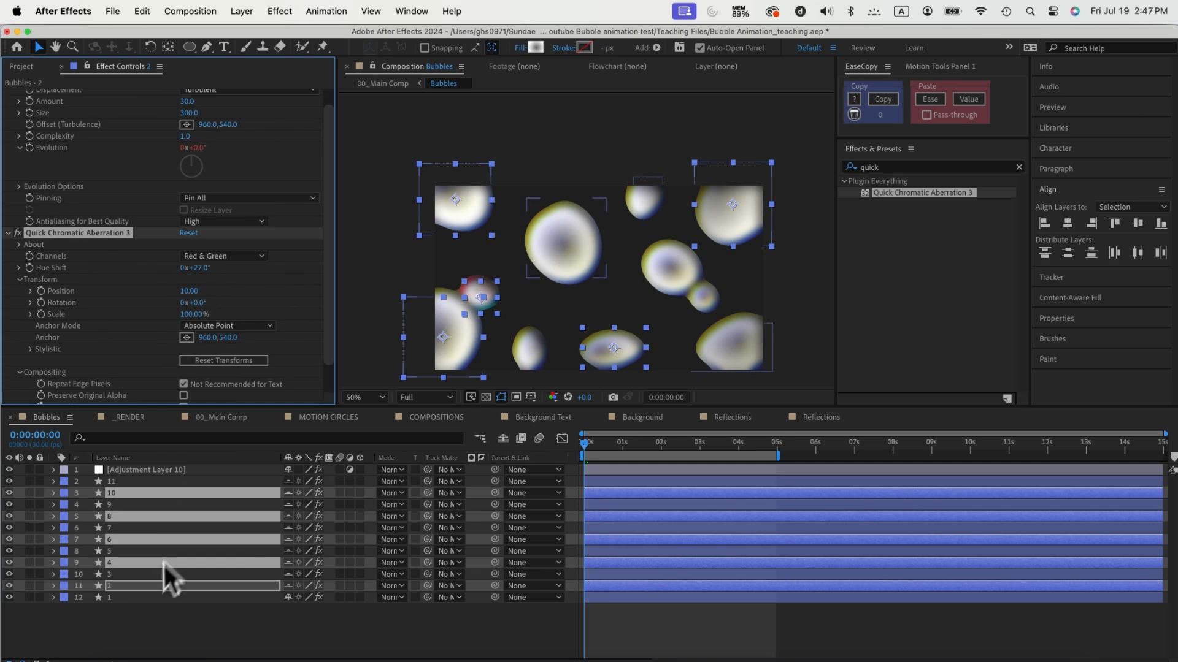
pyautogui.click(223, 255)
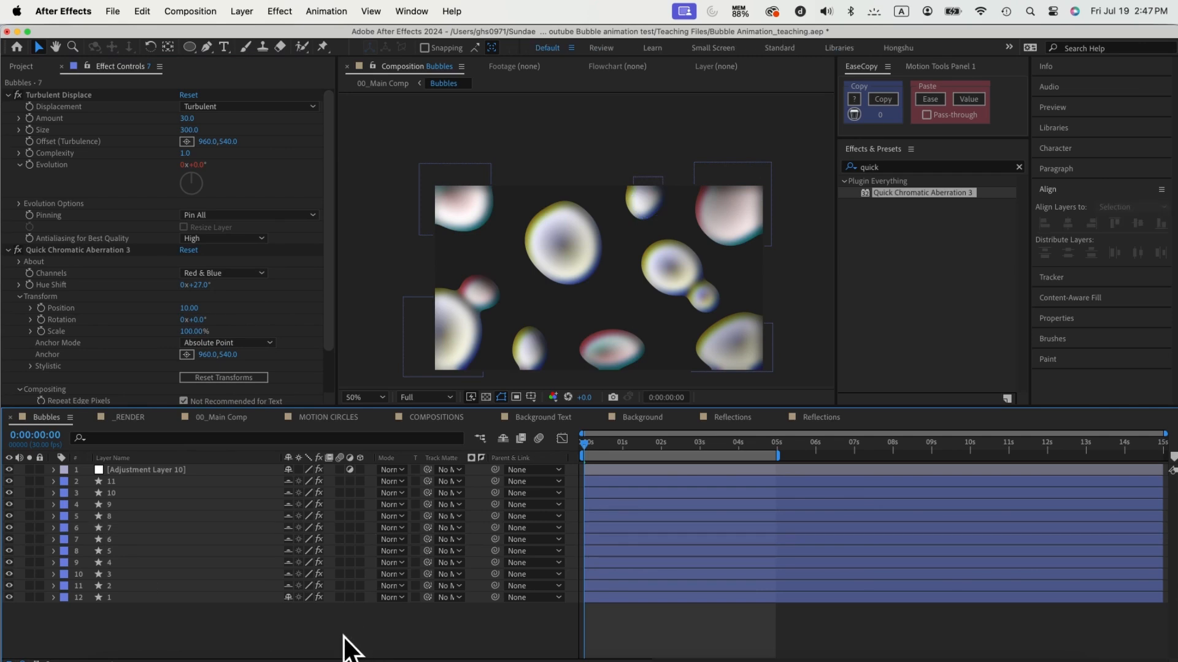
# Return to 00_Main Comp and preview the chromatic-fringed bubbles behind the title.
pyautogui.click(220, 417)
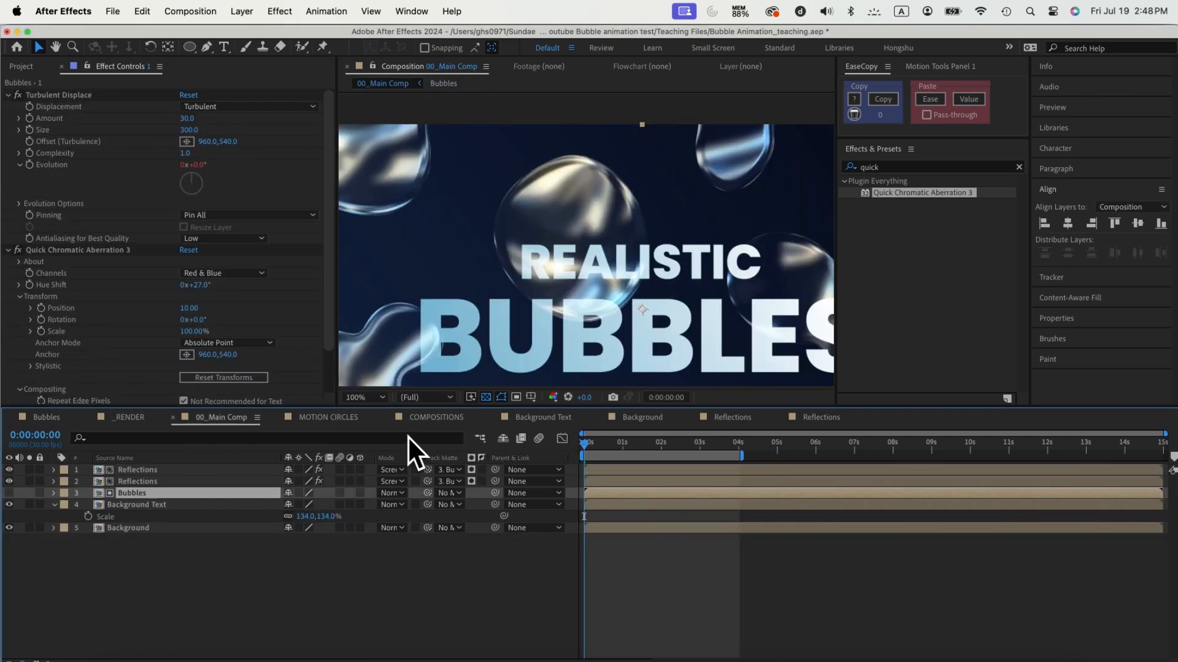
pyautogui.moveTo(446, 397)
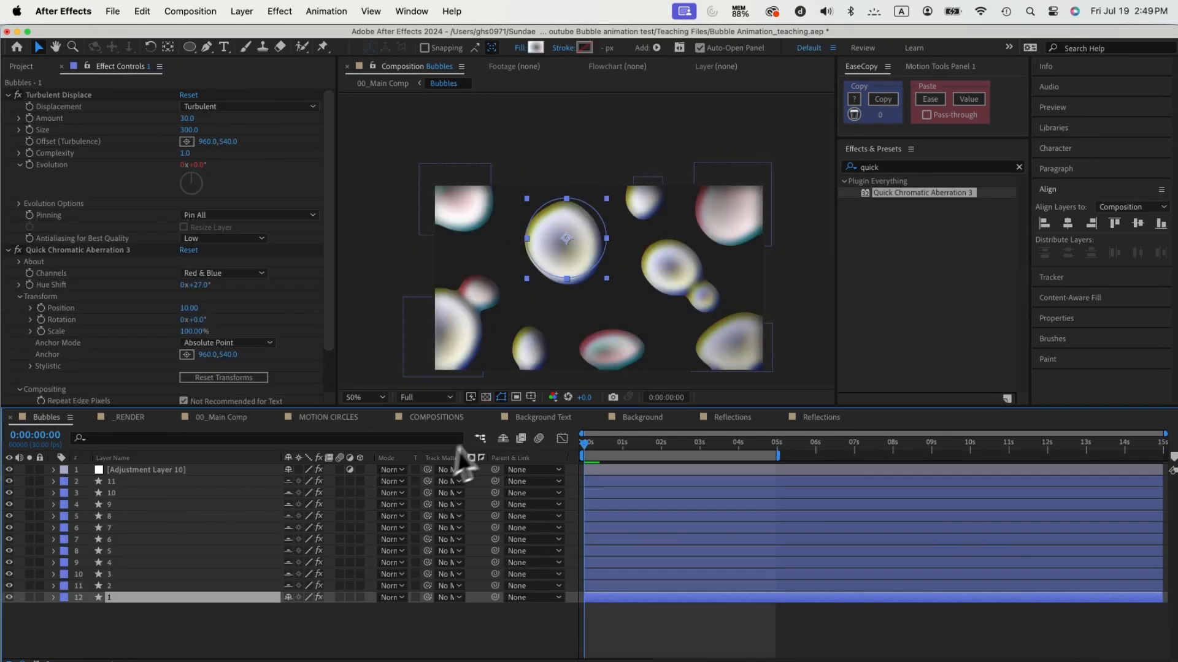
pyautogui.click(221, 417)
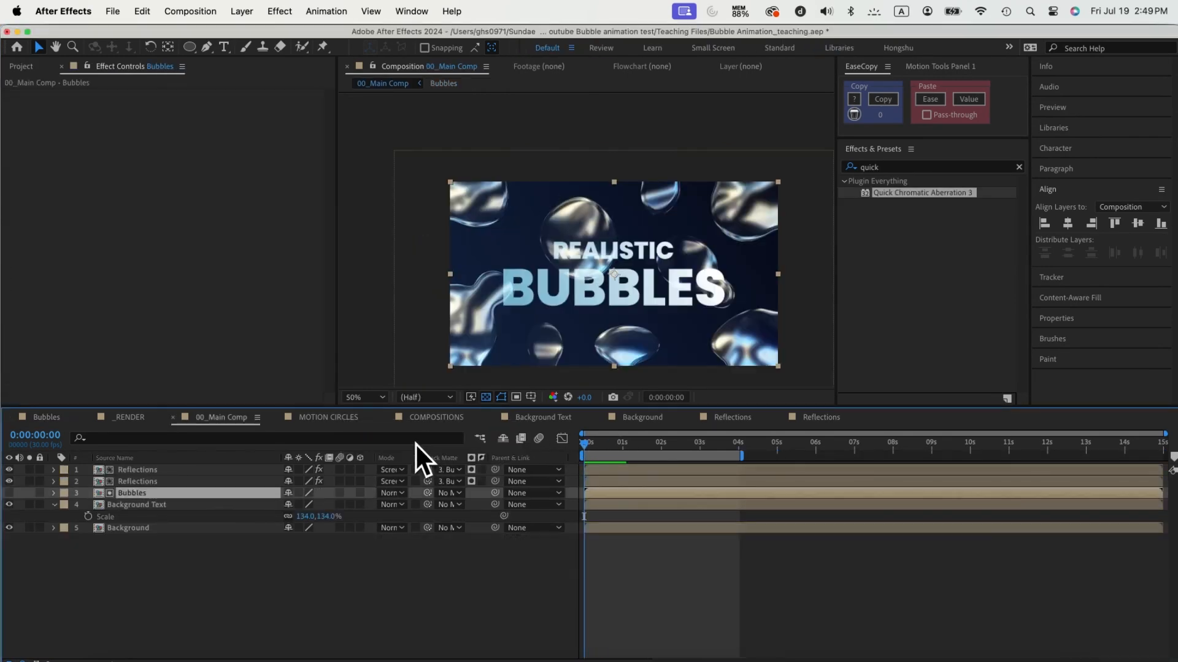
# Duplicate Background Text with Quick Chromatic Aberration 3, Position 10.5 and Hue Shift 13.
pyautogui.click(137, 504)
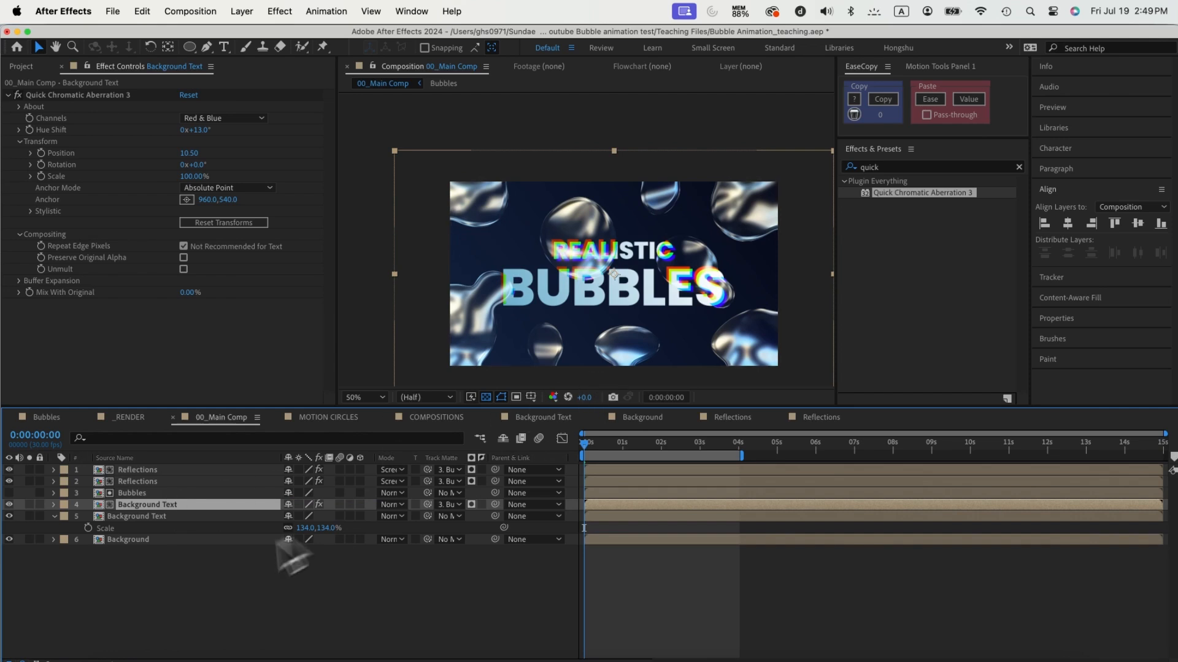
pyautogui.moveTo(201, 577)
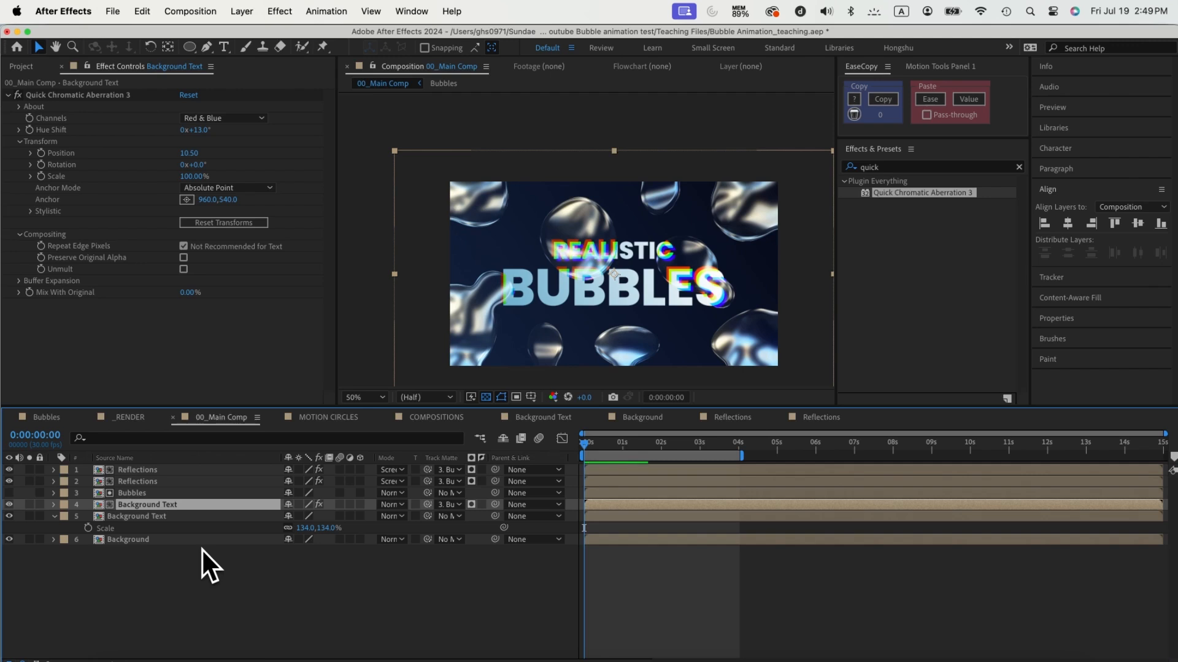
pyautogui.click(241, 11)
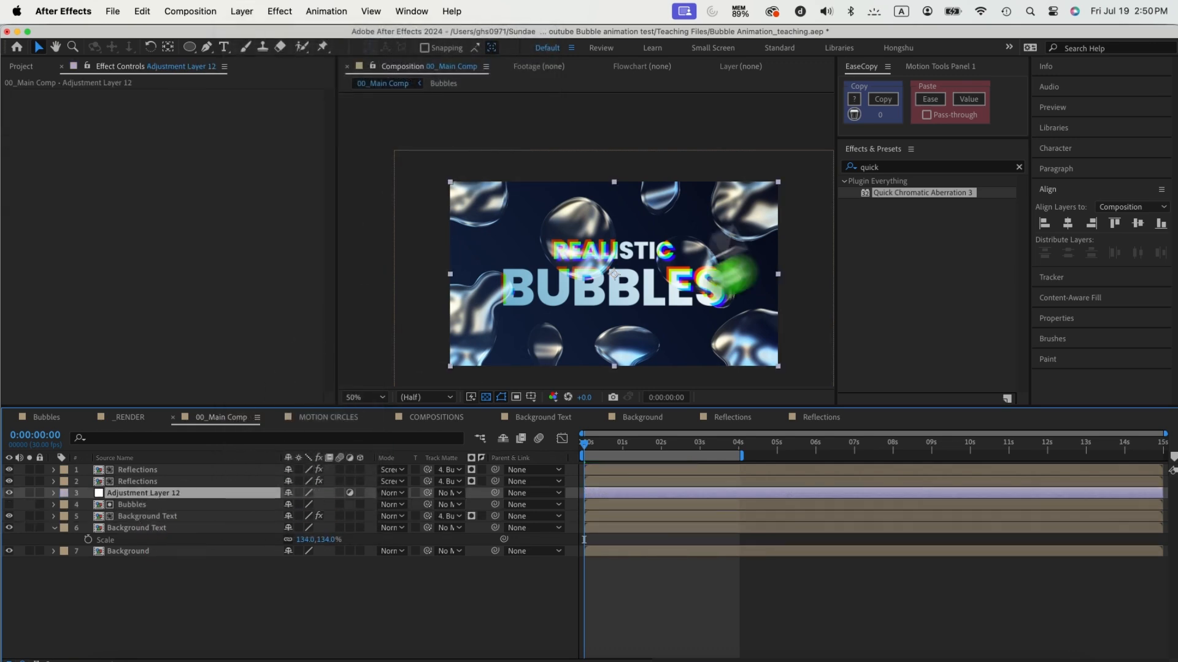
# Create a new adjustment layer and place it above the Bubbles layer.
pyautogui.write('camer')
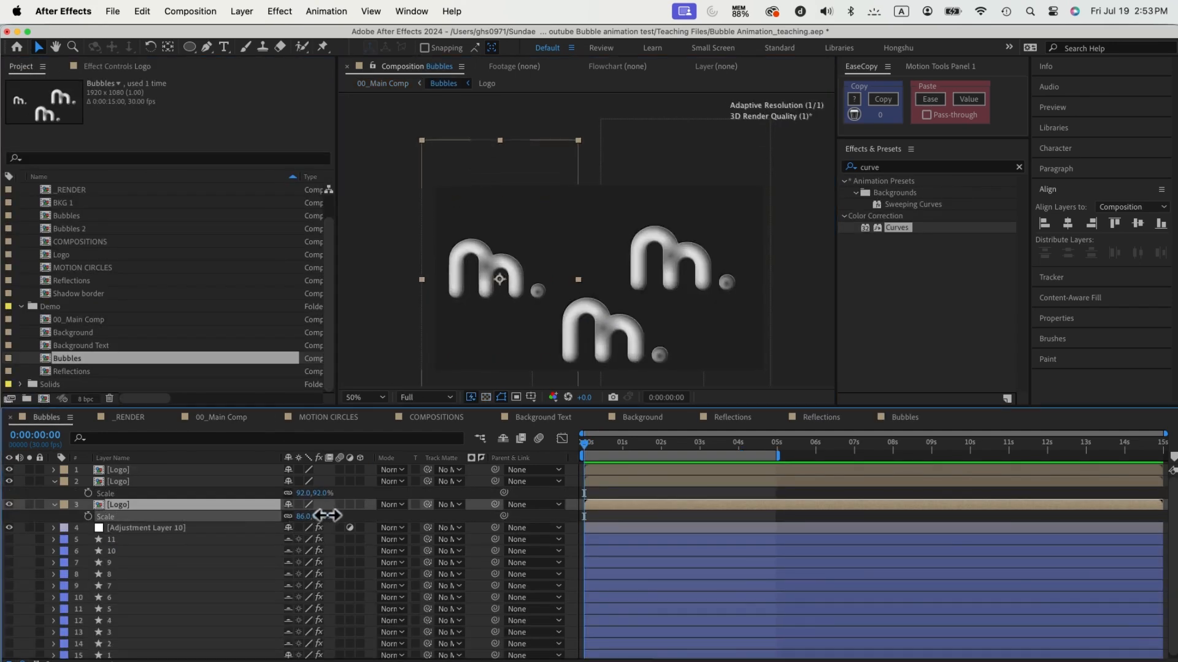
# Add three Logo comp copies to Bubbles at differing scales such as 92% and 86%.
pyautogui.click(220, 417)
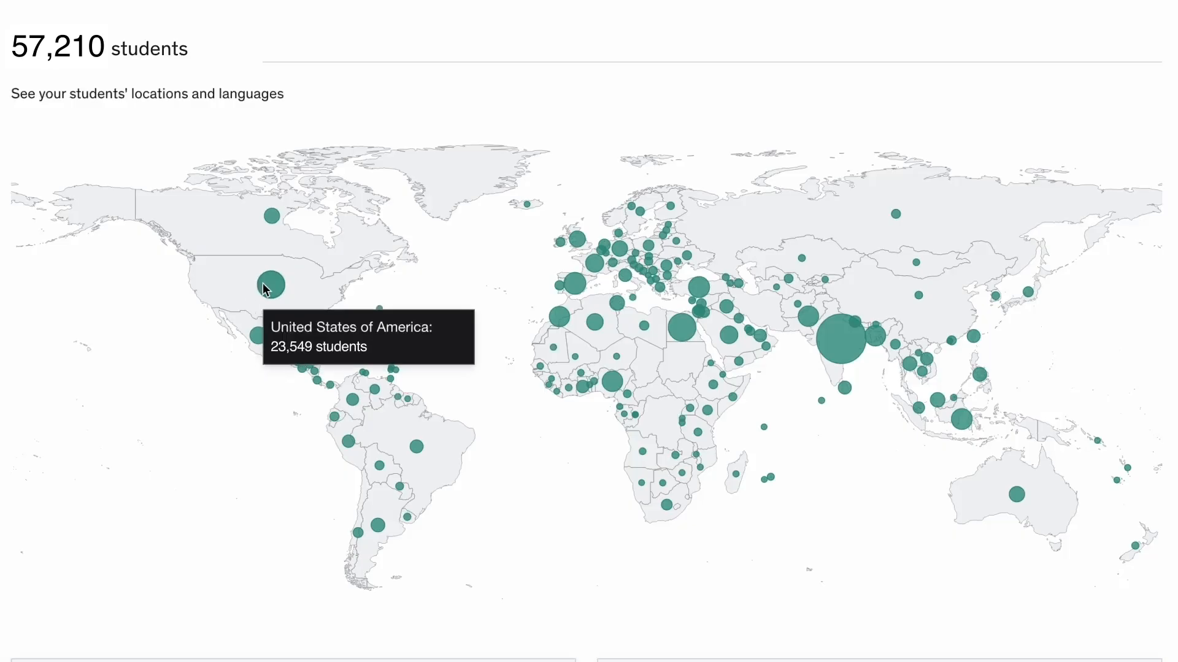
pyautogui.moveTo(574, 287)
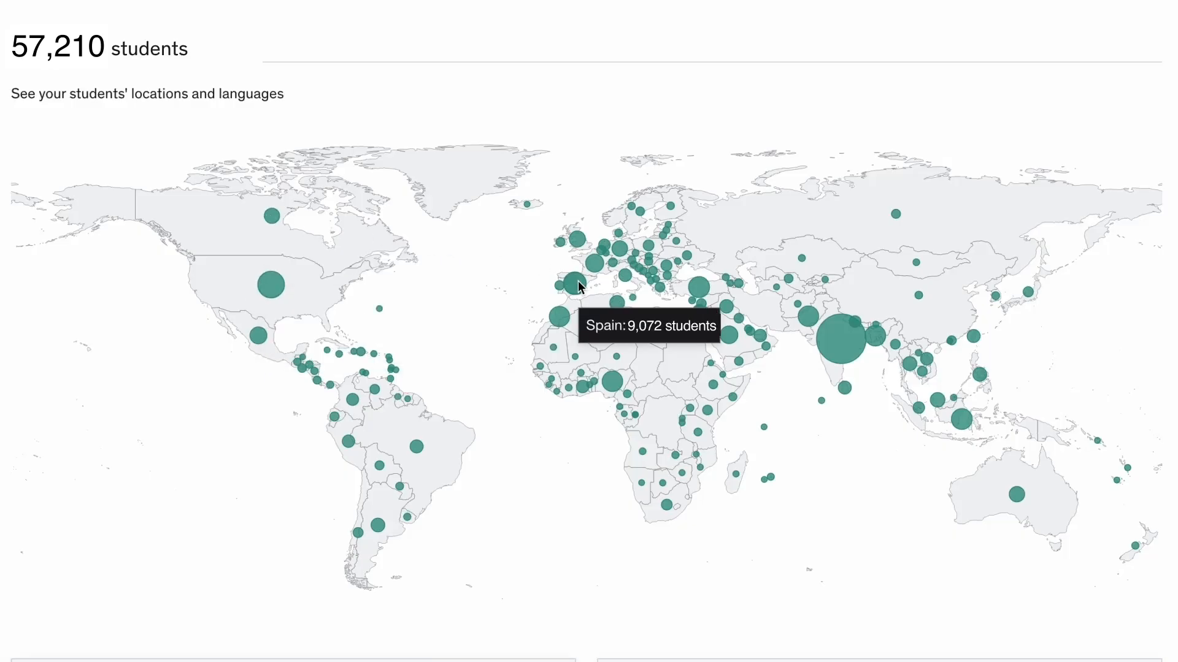